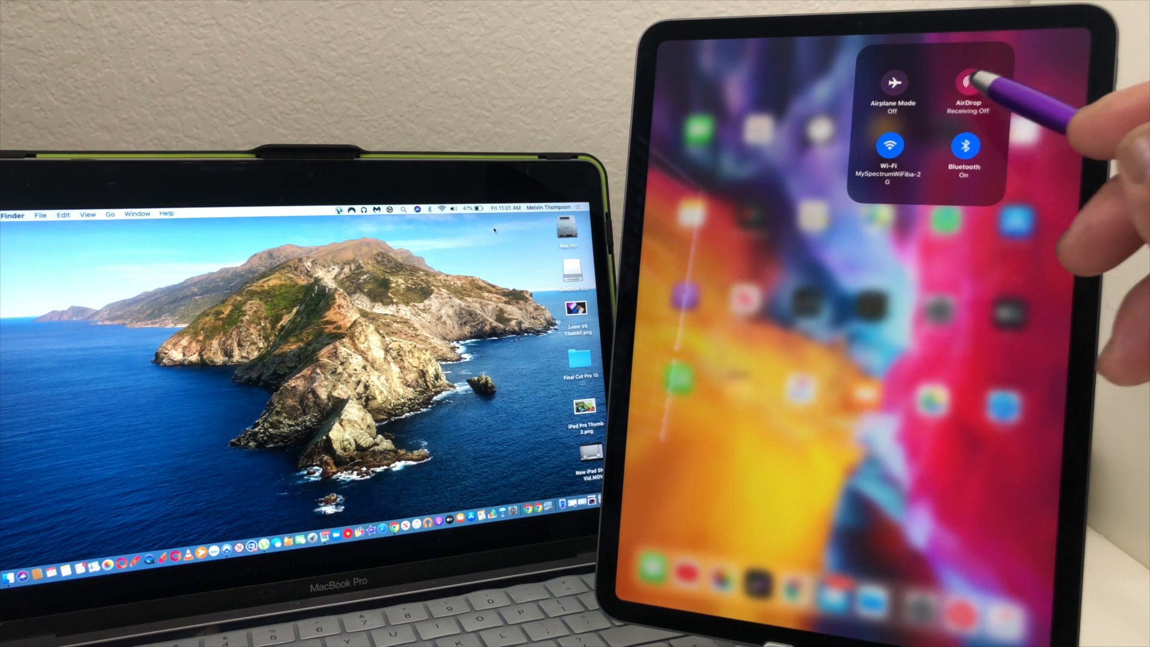
- Open AirDrop's receiving options in Control Center and choose who can send to this iPad
{"action": "left_click", "coordinate": [967, 88]}
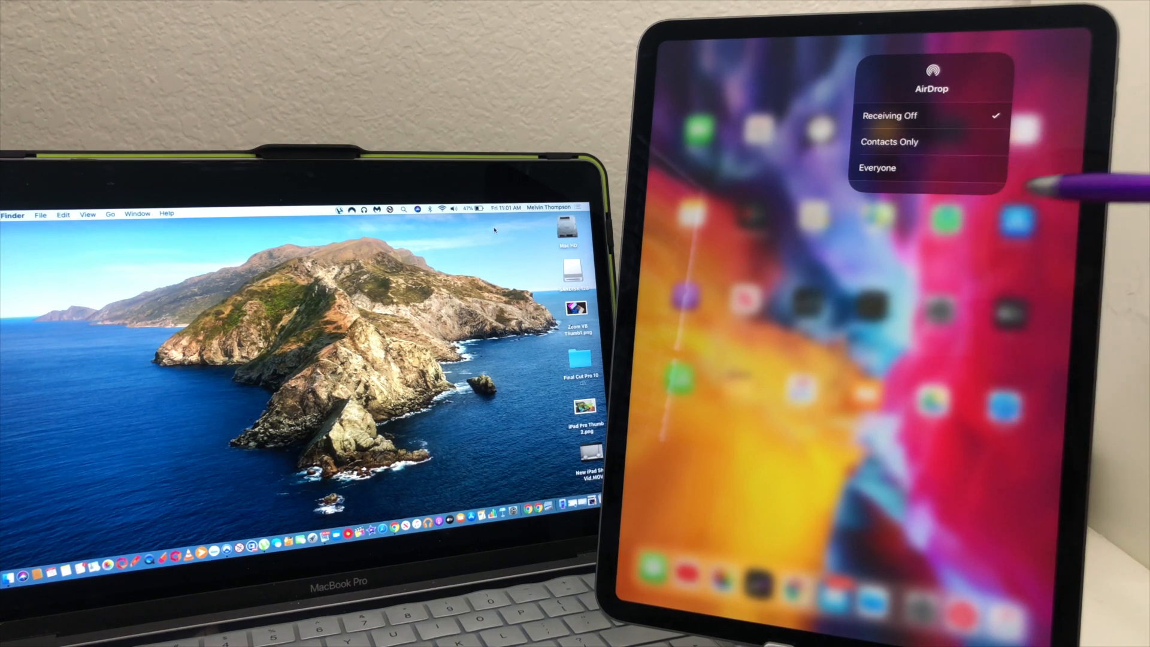
{"action": "left_click", "coordinate": [876, 168]}
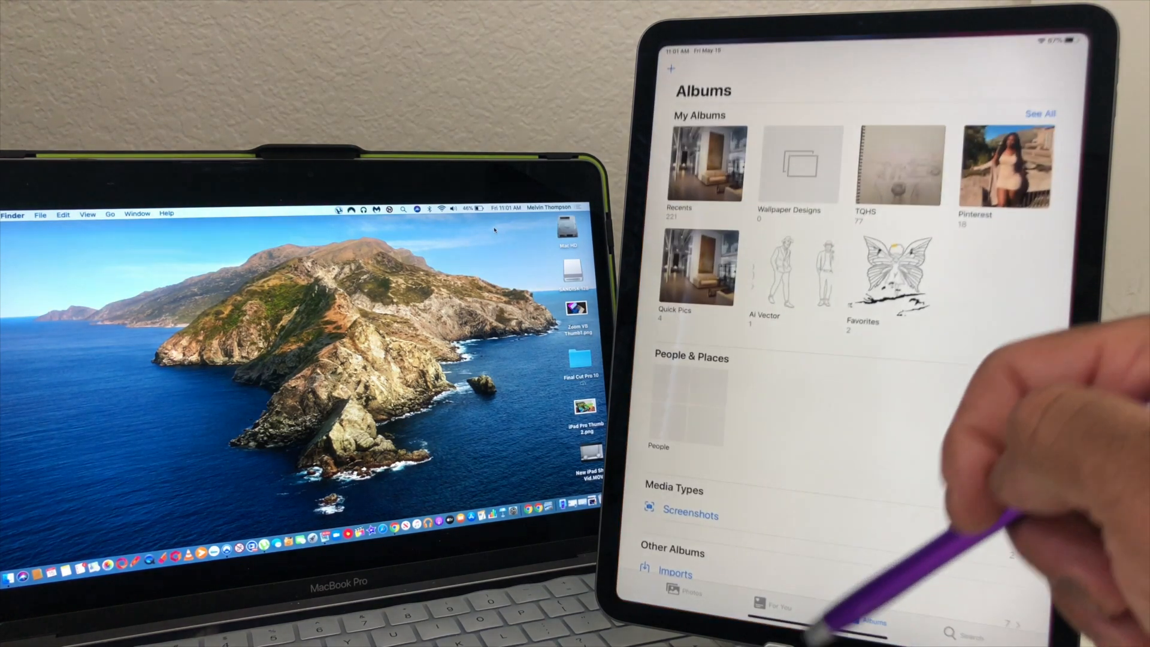
- Open the April 24 office photo from Quick Pics and bring up its share options
{"action": "left_click", "coordinate": [696, 273]}
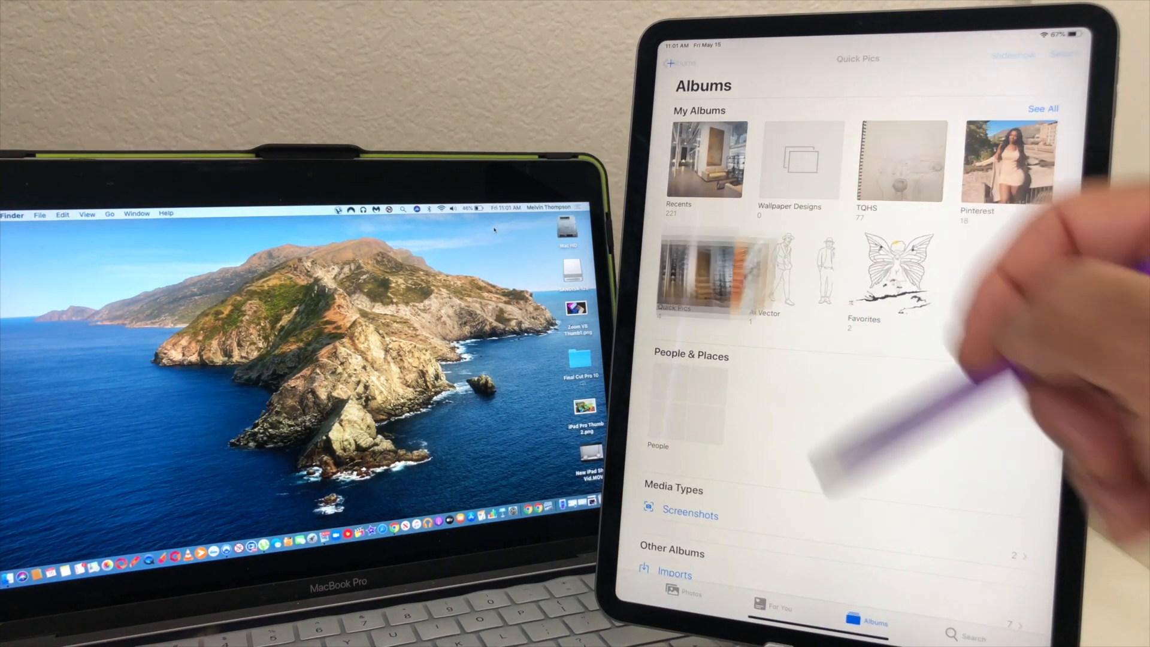
{"action": "left_click", "coordinate": [695, 275]}
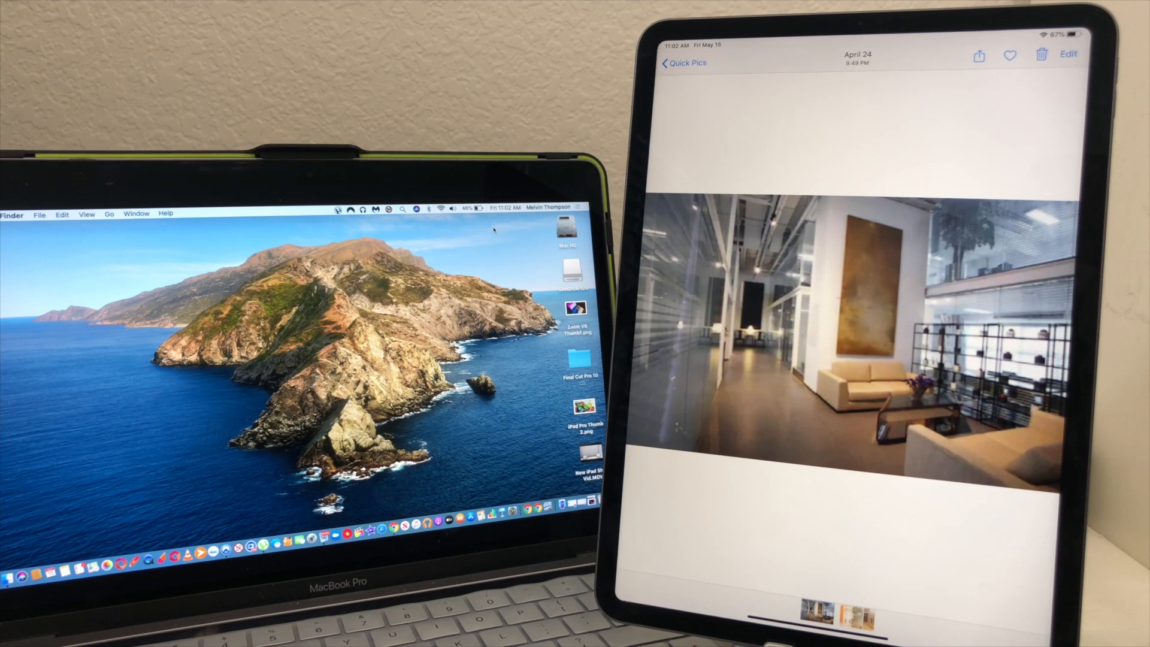
{"action": "left_click", "coordinate": [978, 55]}
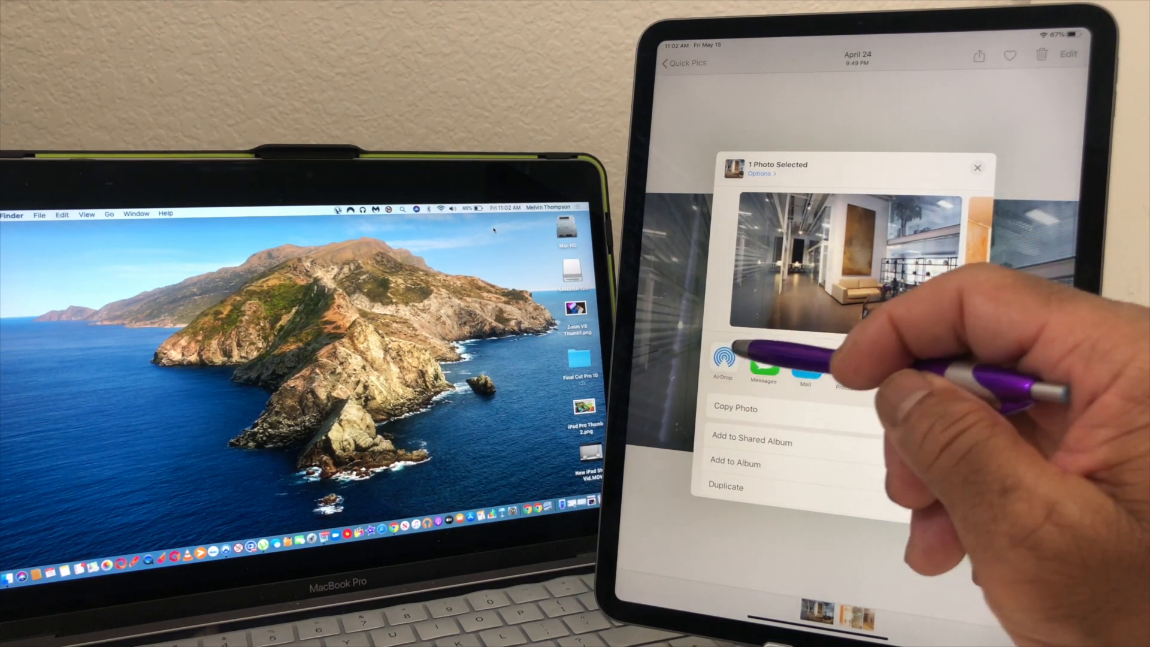
- AirDrop the office photo to the MacBook Pro, accept it on the Mac, and open it
{"action": "left_click", "coordinate": [722, 360]}
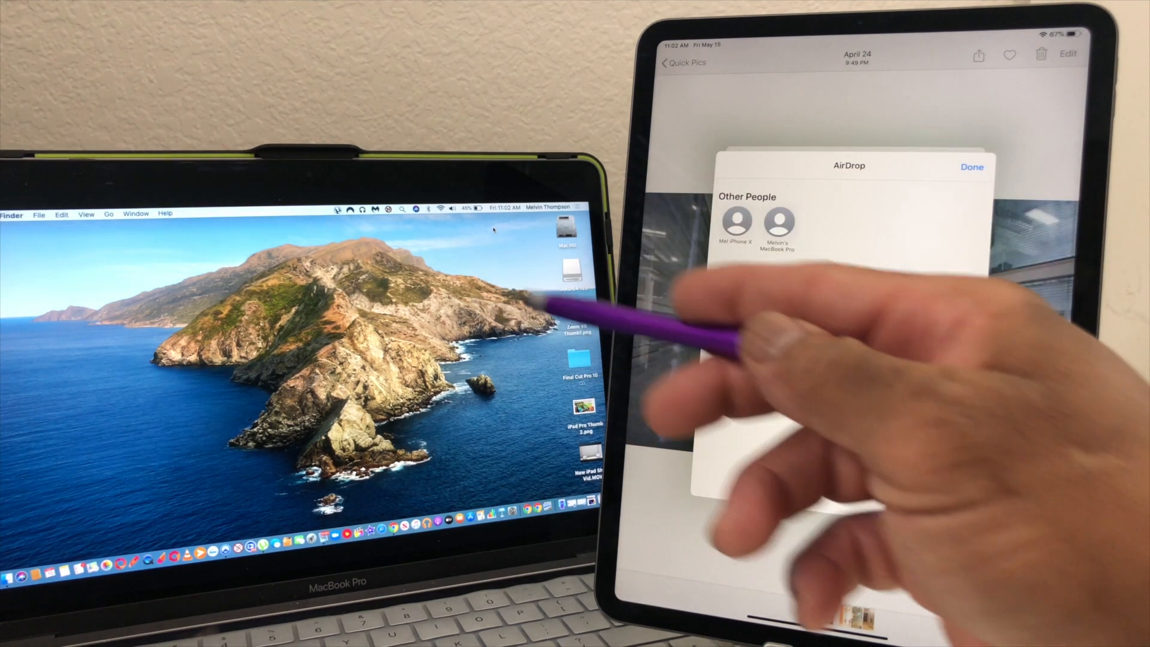
{"action": "left_click", "coordinate": [779, 224]}
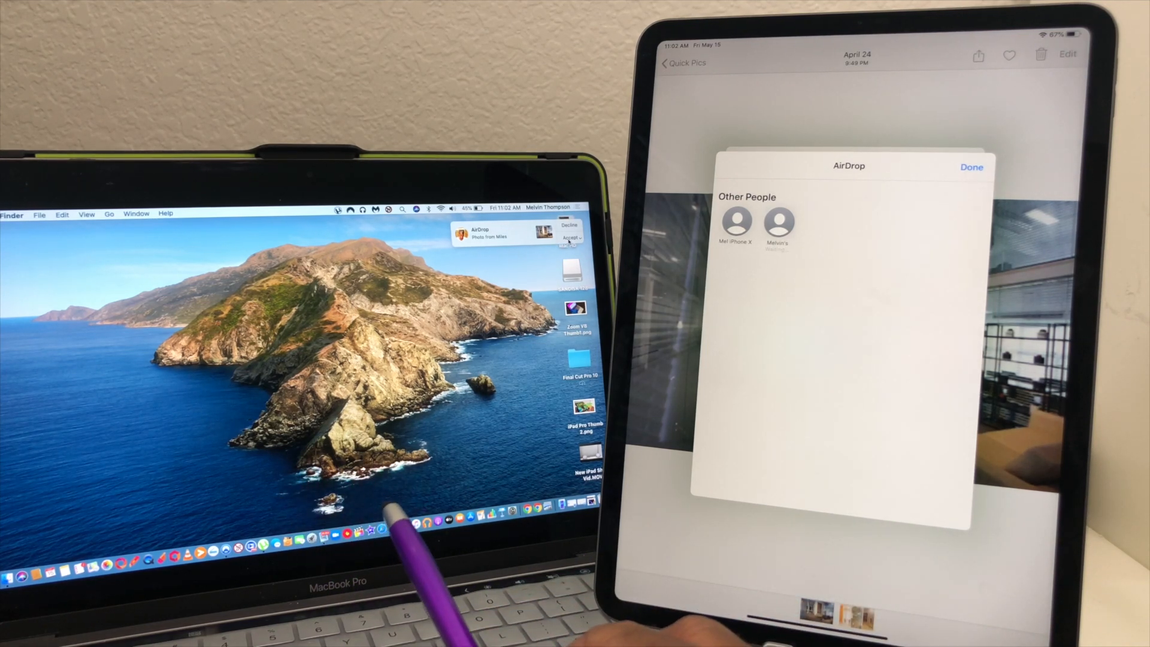
{"action": "left_click", "coordinate": [575, 237]}
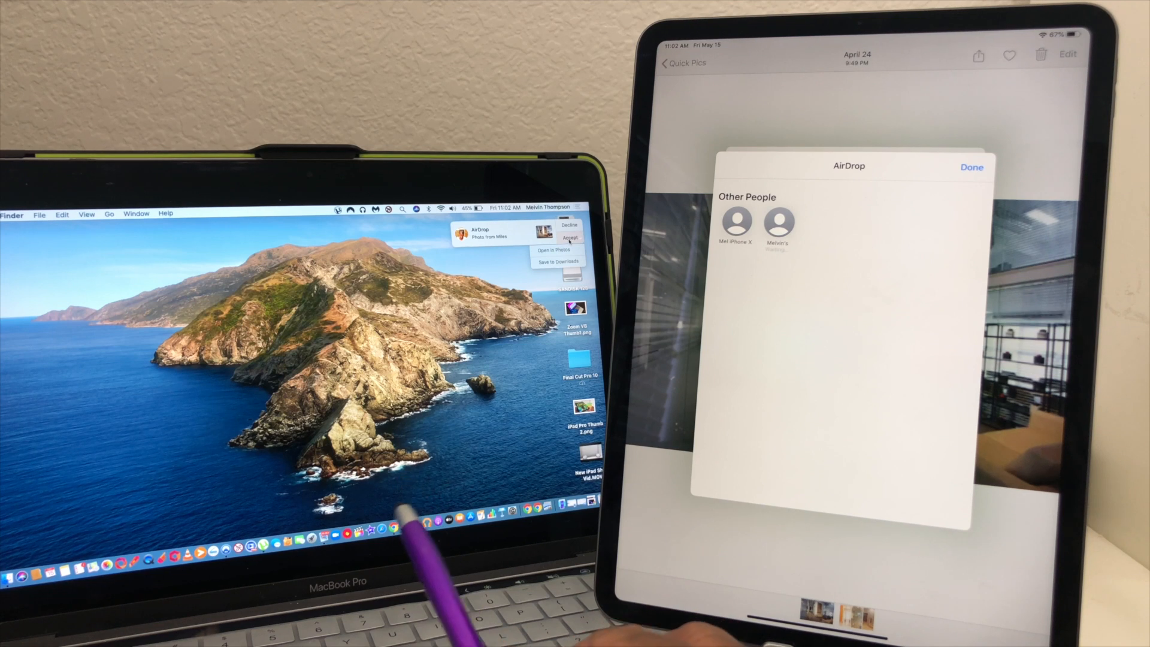
{"action": "left_click", "coordinate": [570, 238]}
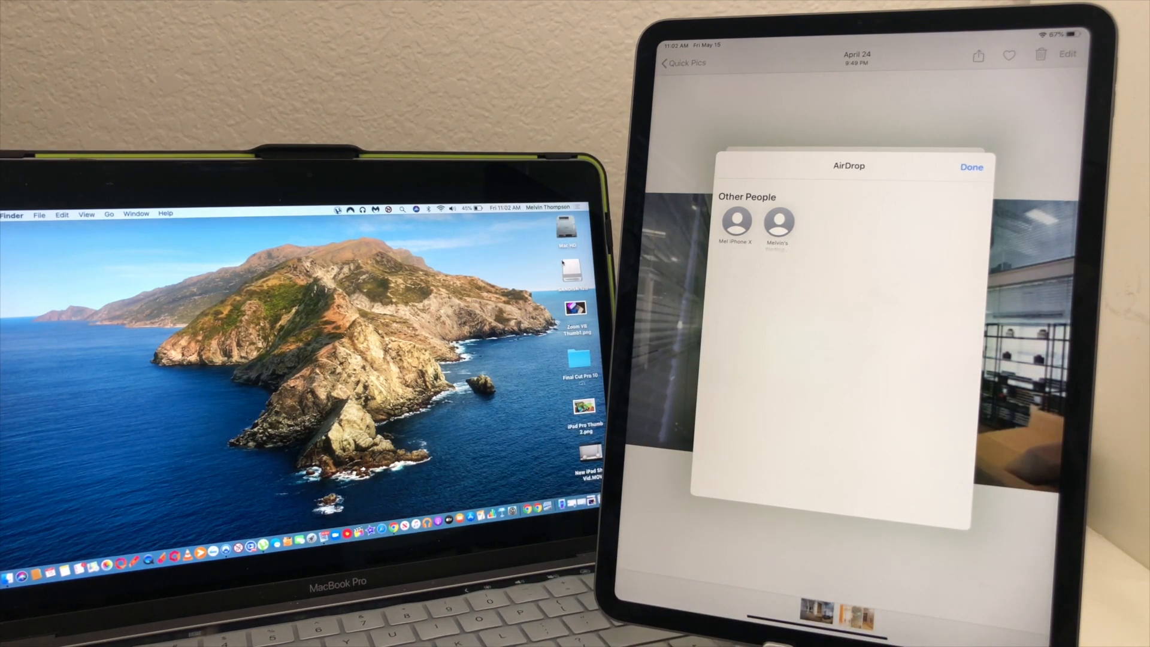
{"action": "left_click", "coordinate": [778, 223]}
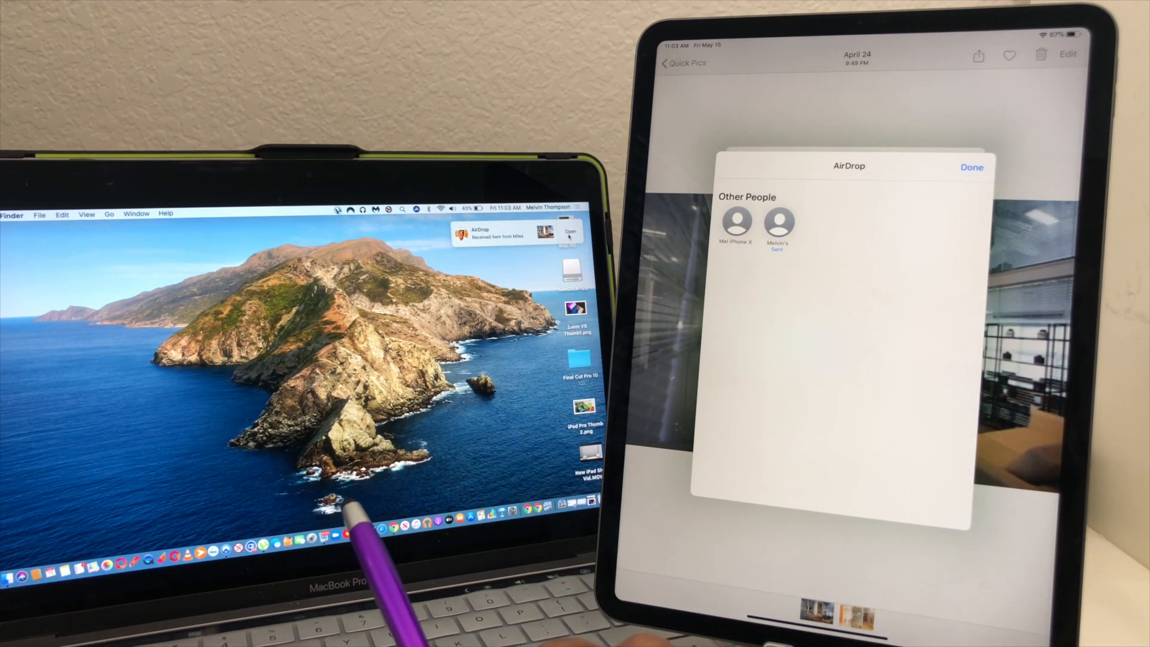
{"action": "left_click", "coordinate": [569, 233]}
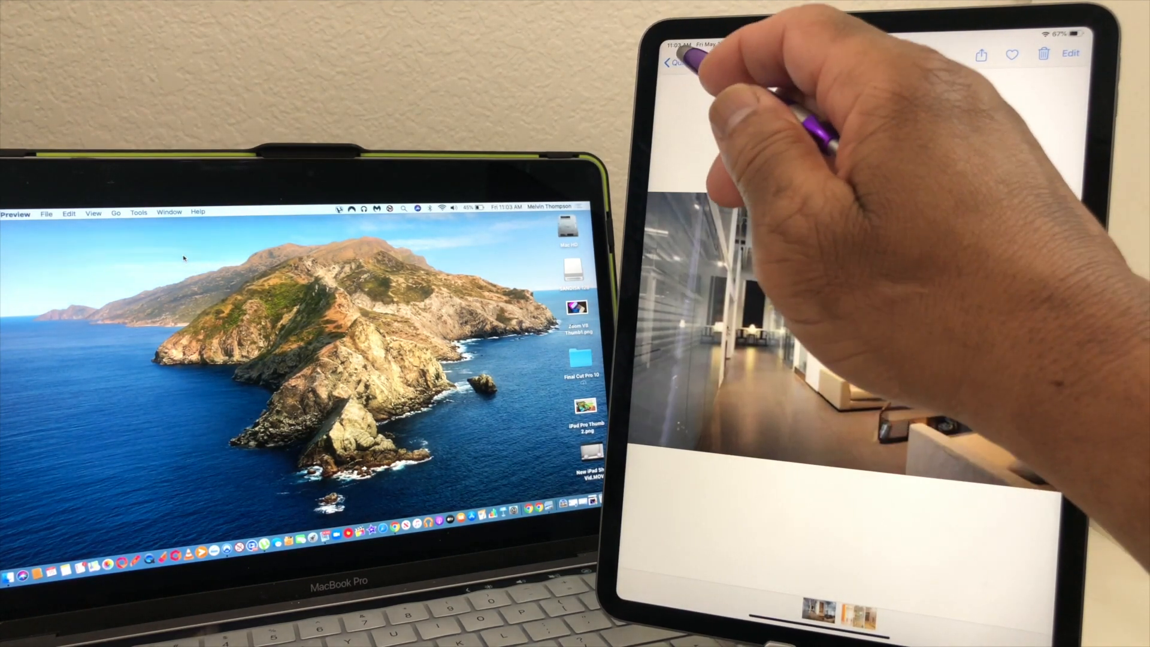
- Return to Quick Pics, open the orange curved-room photo, and show its share options
{"action": "left_click", "coordinate": [669, 61]}
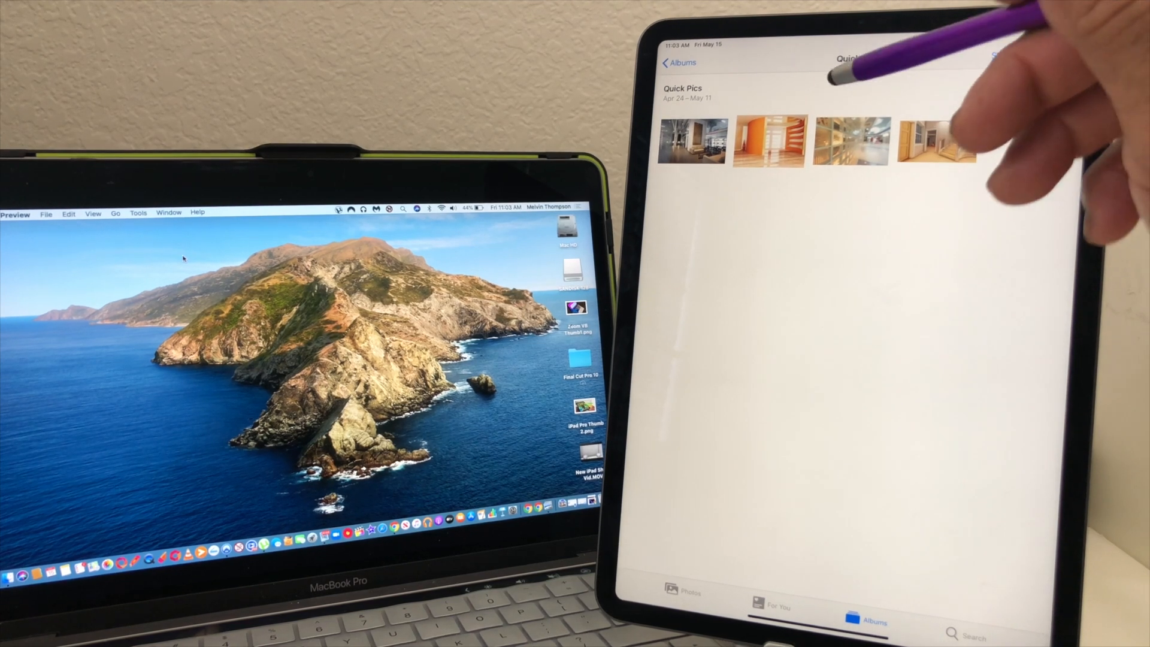
{"action": "left_click", "coordinate": [767, 141]}
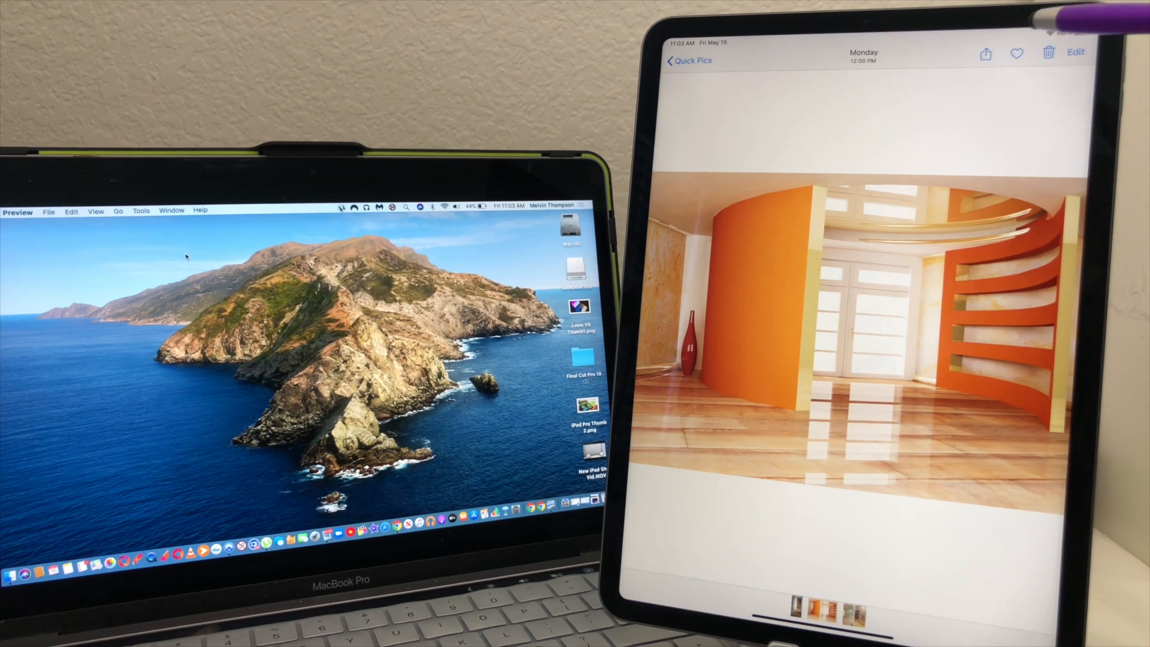
{"action": "left_click", "coordinate": [985, 52]}
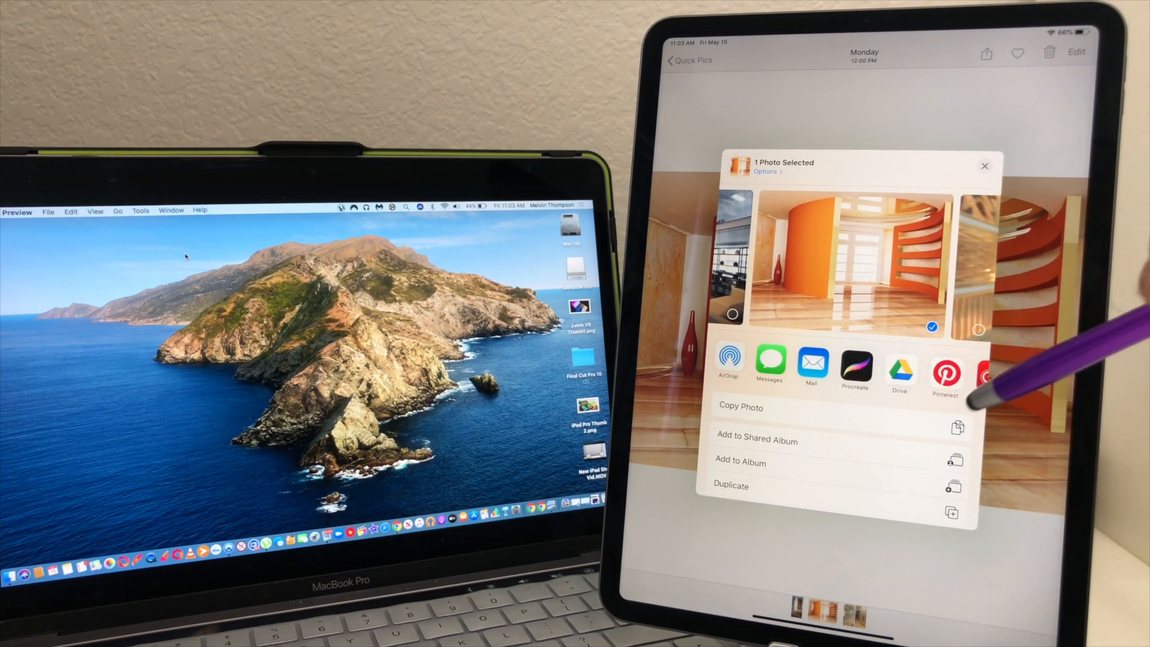
- AirDrop the orange room photo to the MacBook Pro, accept it, and open it in Preview
{"action": "left_click", "coordinate": [728, 363]}
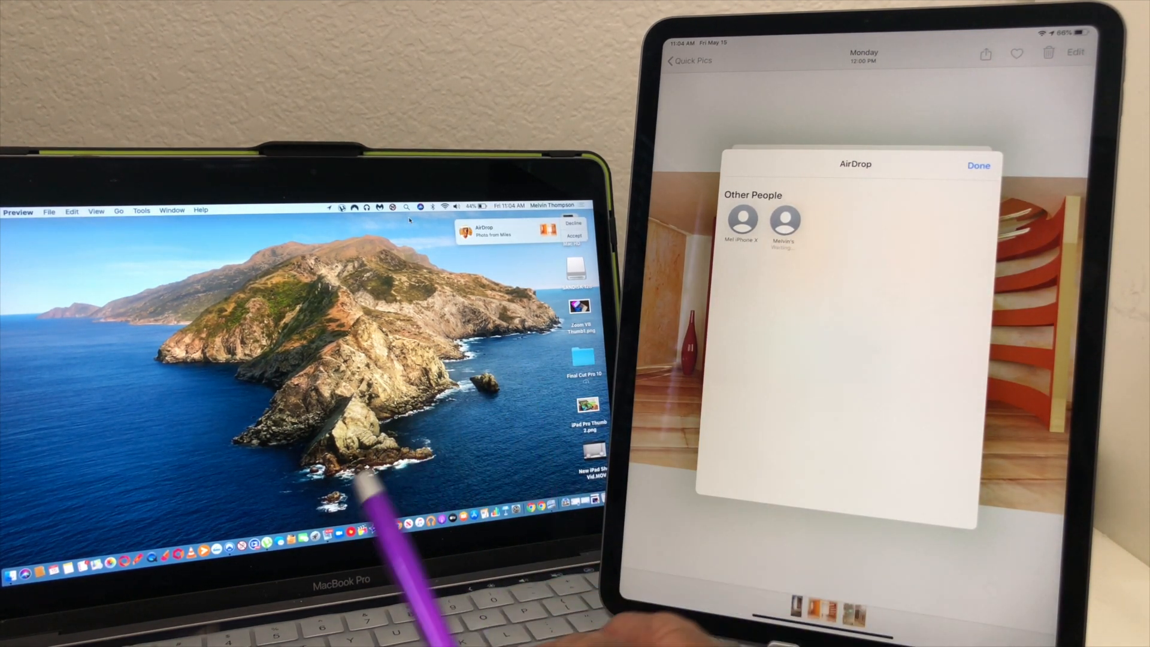
{"action": "left_click", "coordinate": [574, 235]}
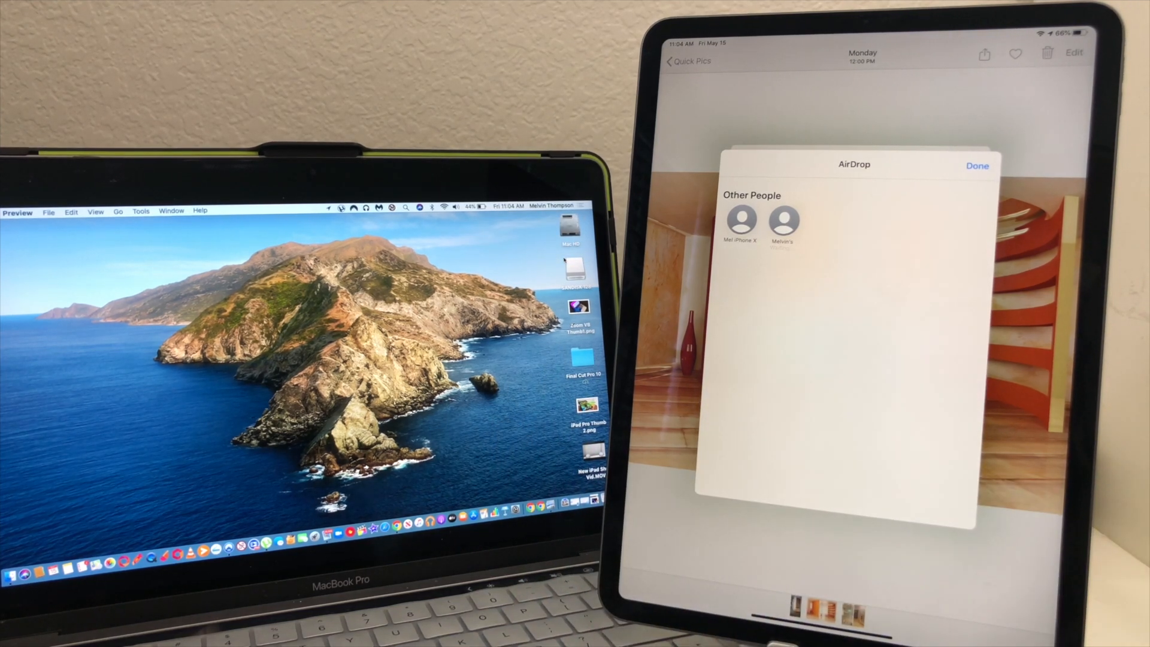
{"action": "left_click", "coordinate": [783, 220]}
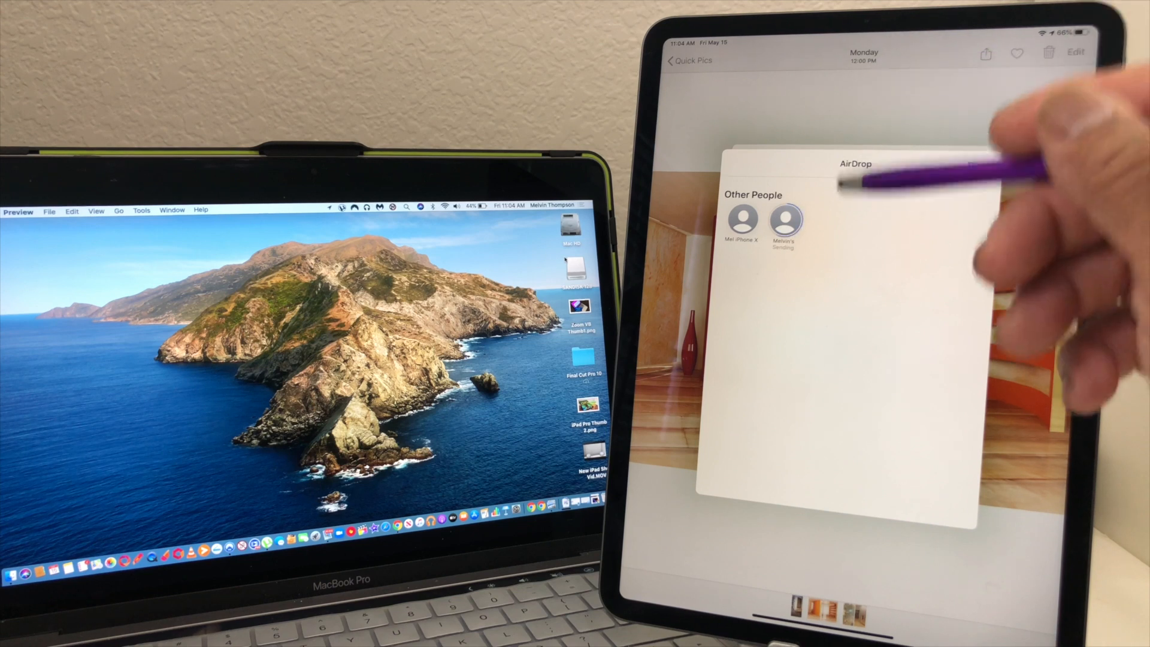
{"action": "left_click", "coordinate": [783, 221]}
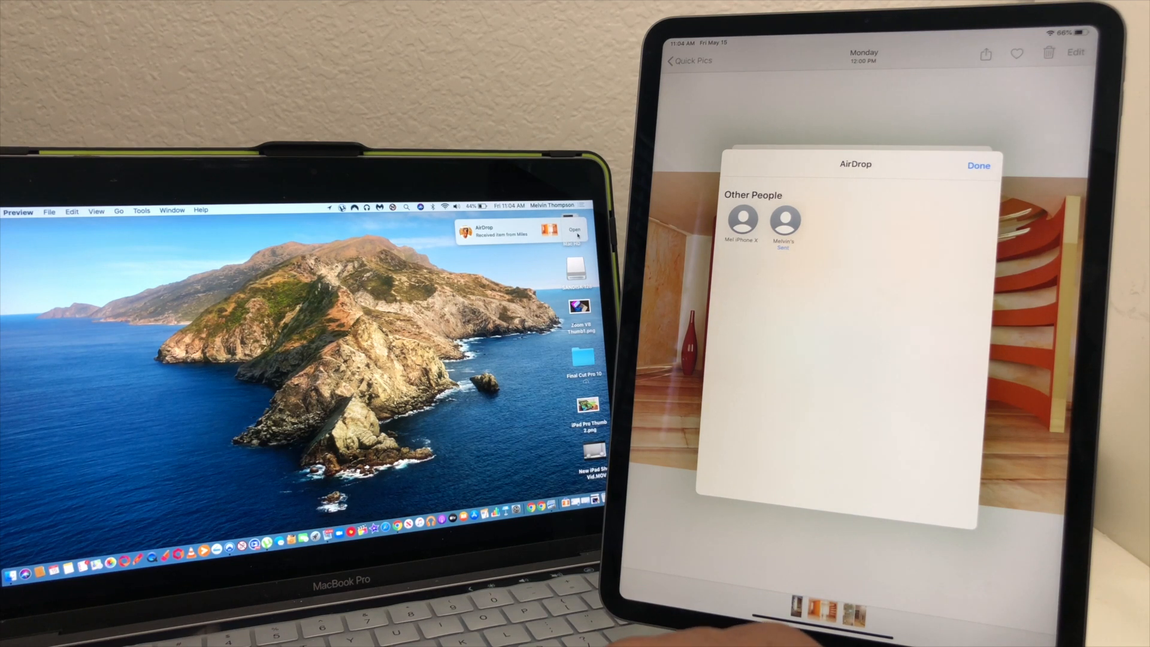
{"action": "left_click", "coordinate": [574, 230]}
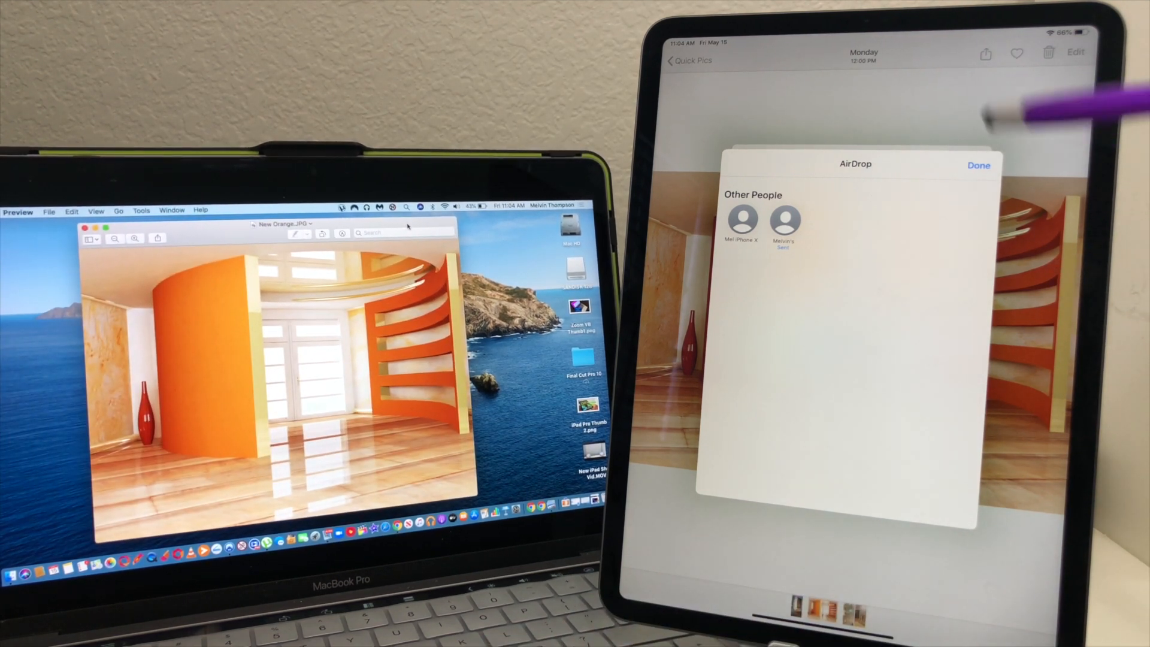
- Finish the AirDrop transfer, close the share sheet, and return to the Quick Pics album
{"action": "left_click", "coordinate": [979, 165]}
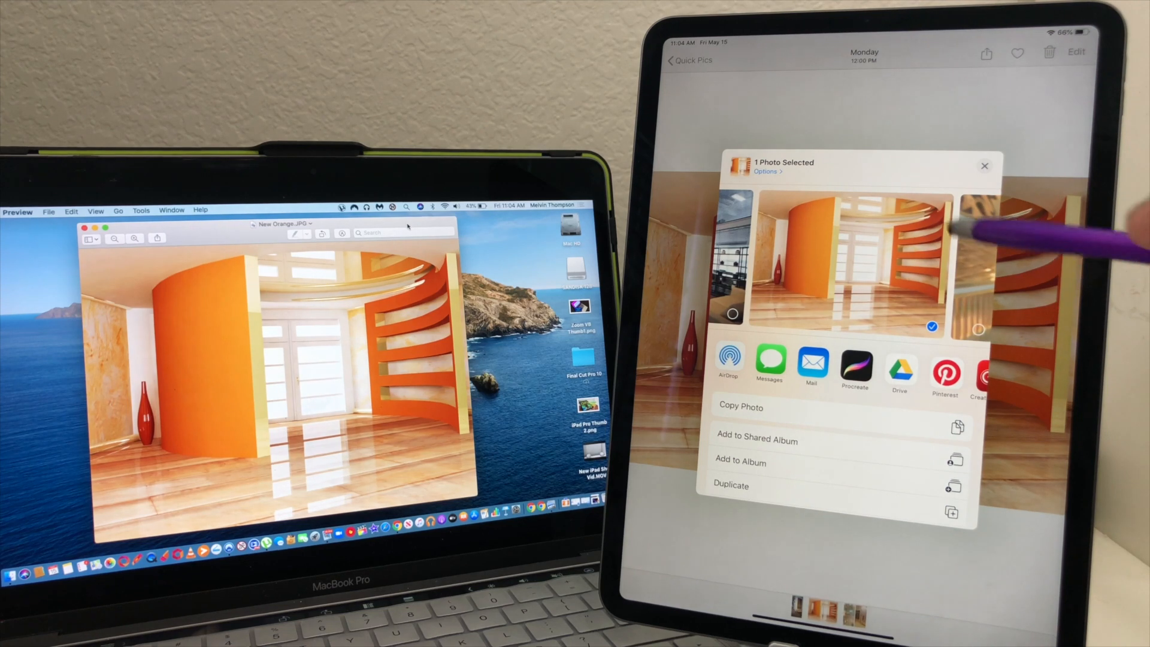
{"action": "left_click", "coordinate": [984, 166]}
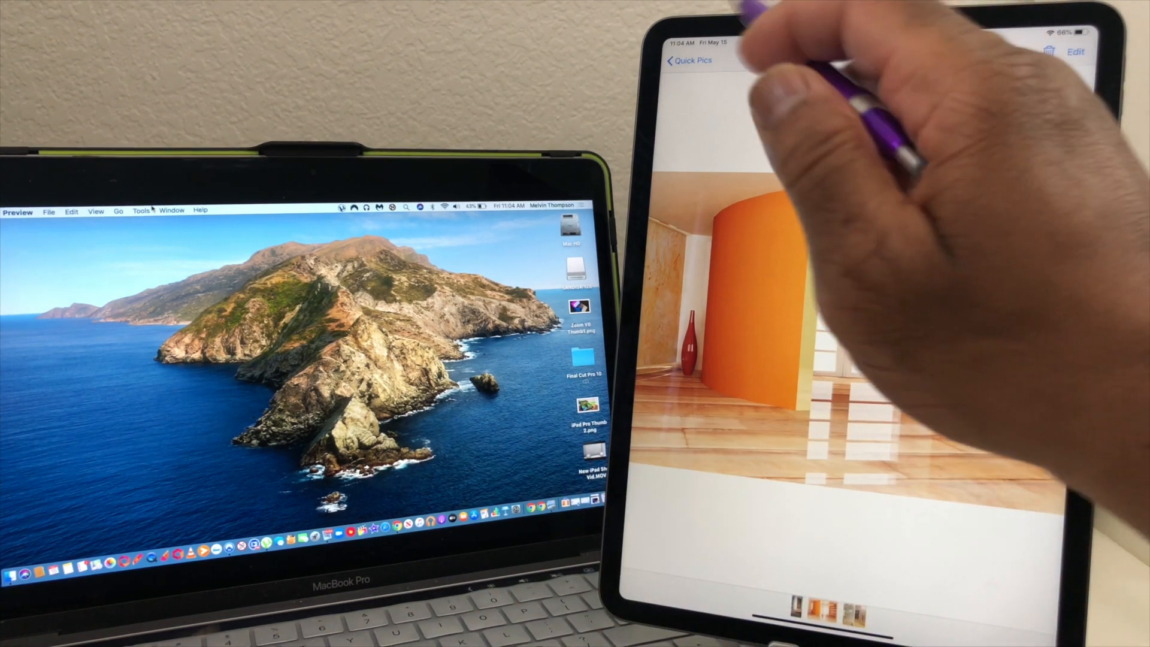
{"action": "left_click", "coordinate": [688, 61]}
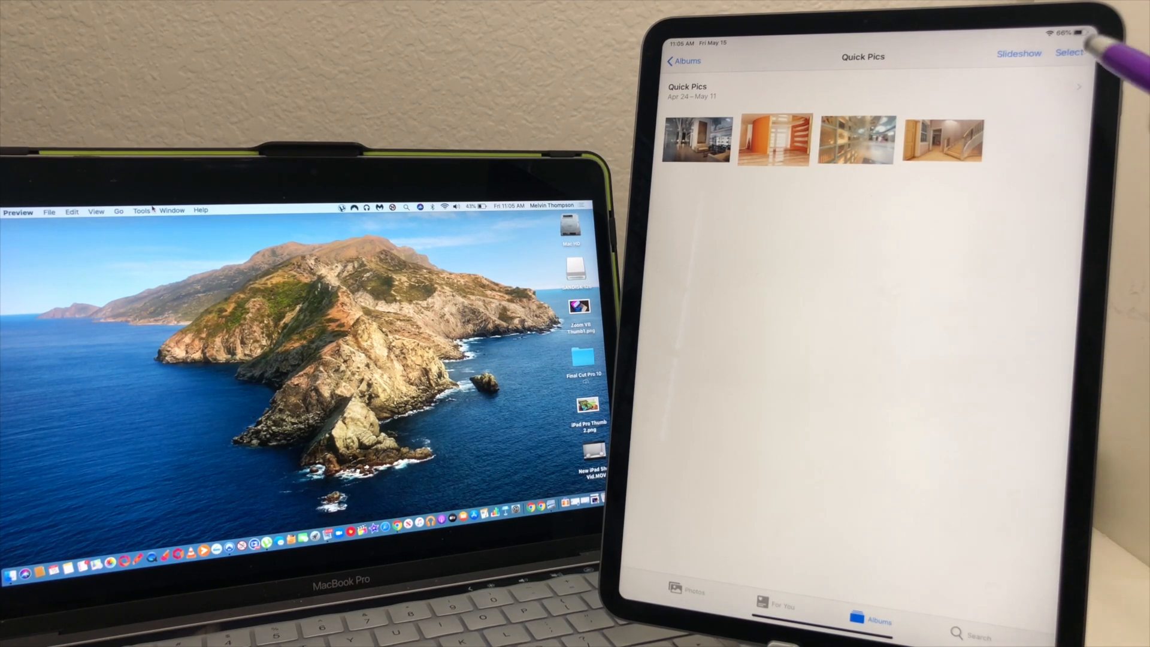
- Select the glass wall and door-and-staircase photos in Quick Pics
{"action": "left_click", "coordinate": [1070, 52]}
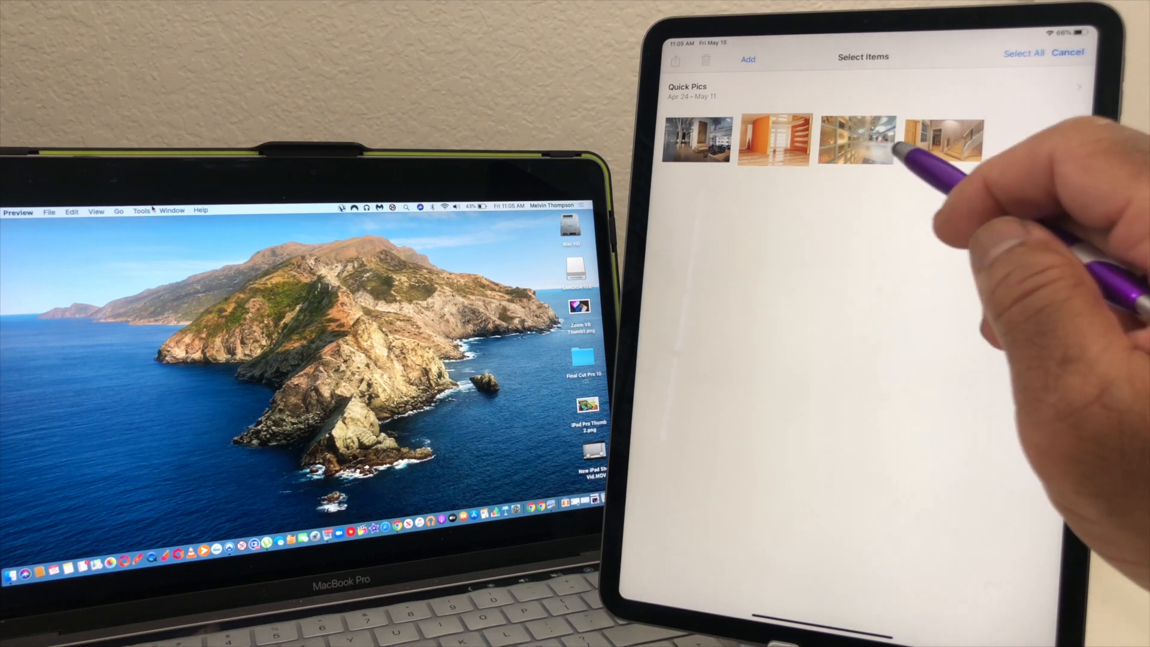
{"action": "left_click", "coordinate": [857, 139]}
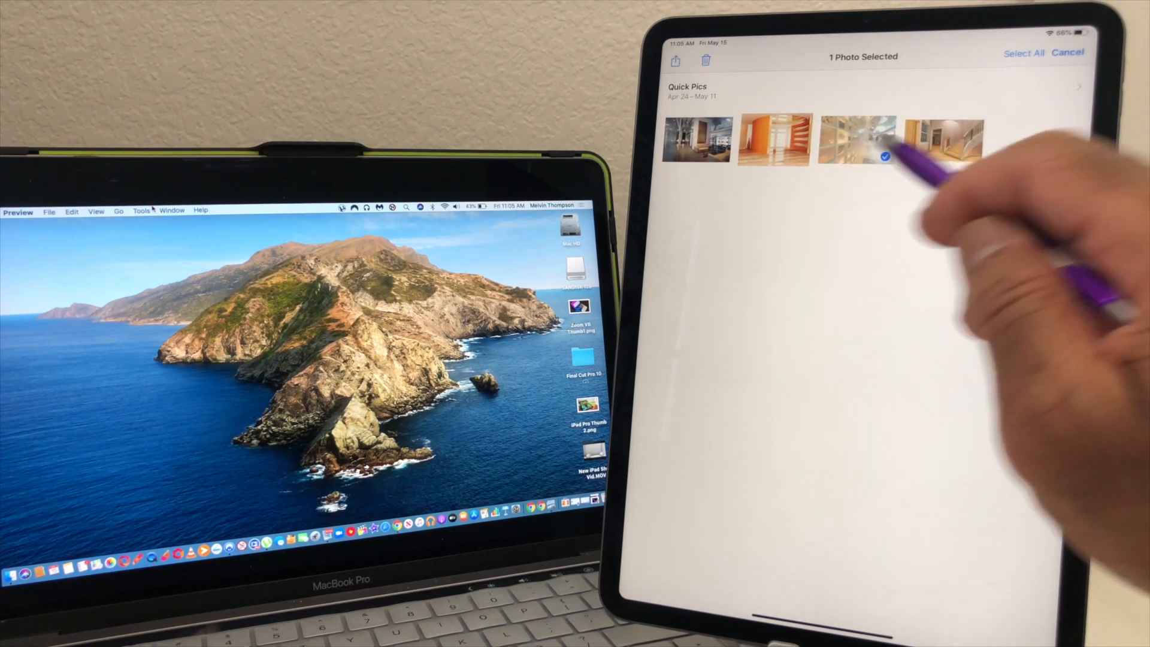
{"action": "left_click", "coordinate": [944, 140]}
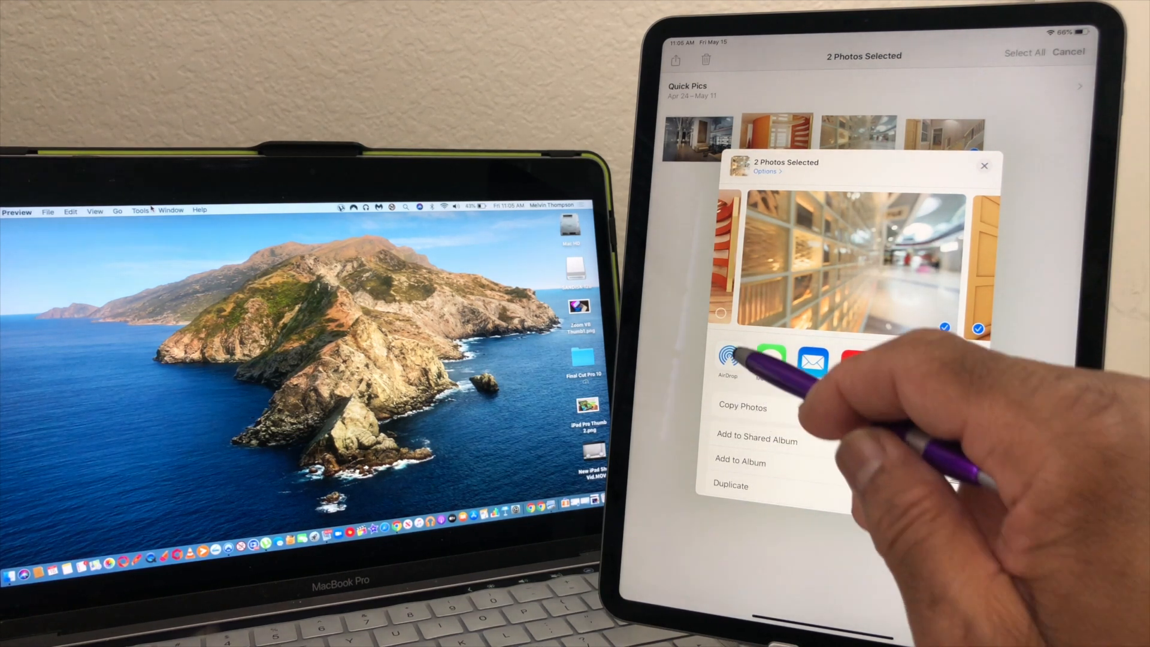
- AirDrop both selected photos to the MacBook Pro and open them on the Mac
{"action": "left_click", "coordinate": [726, 355]}
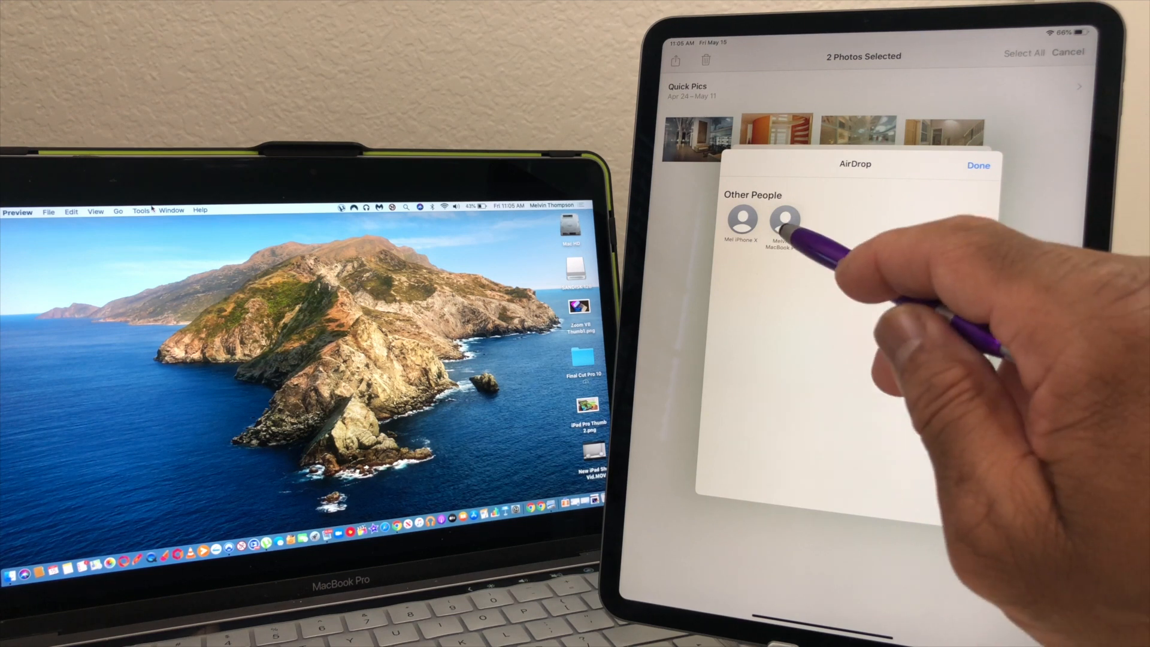
{"action": "left_click", "coordinate": [784, 223]}
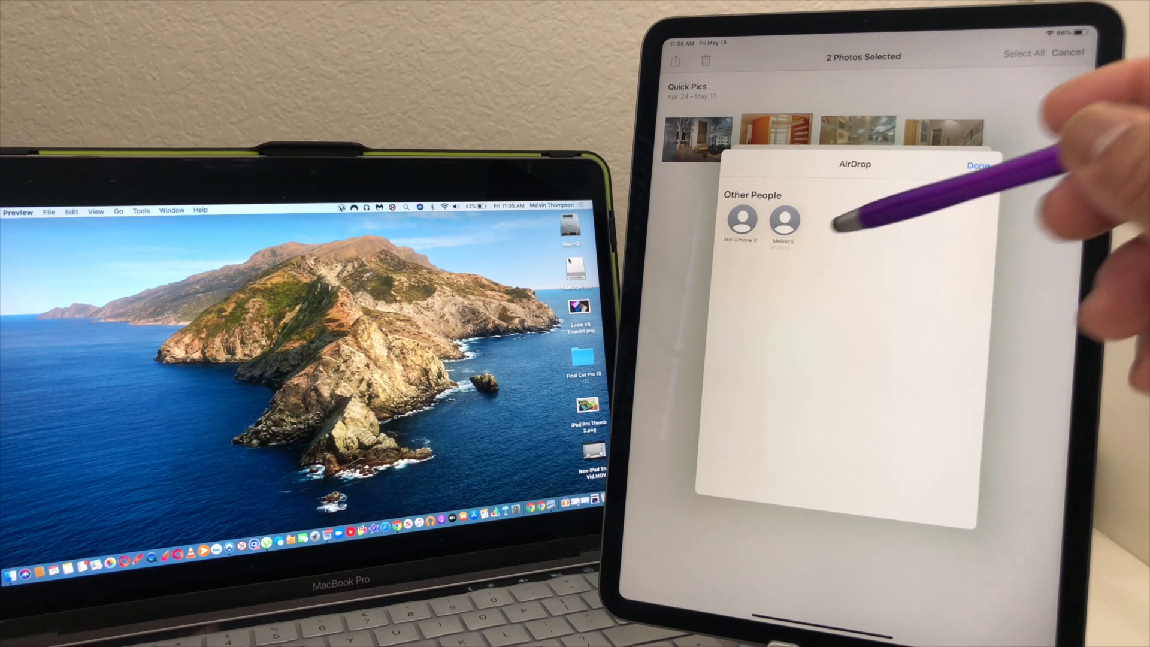
{"action": "left_click", "coordinate": [783, 223]}
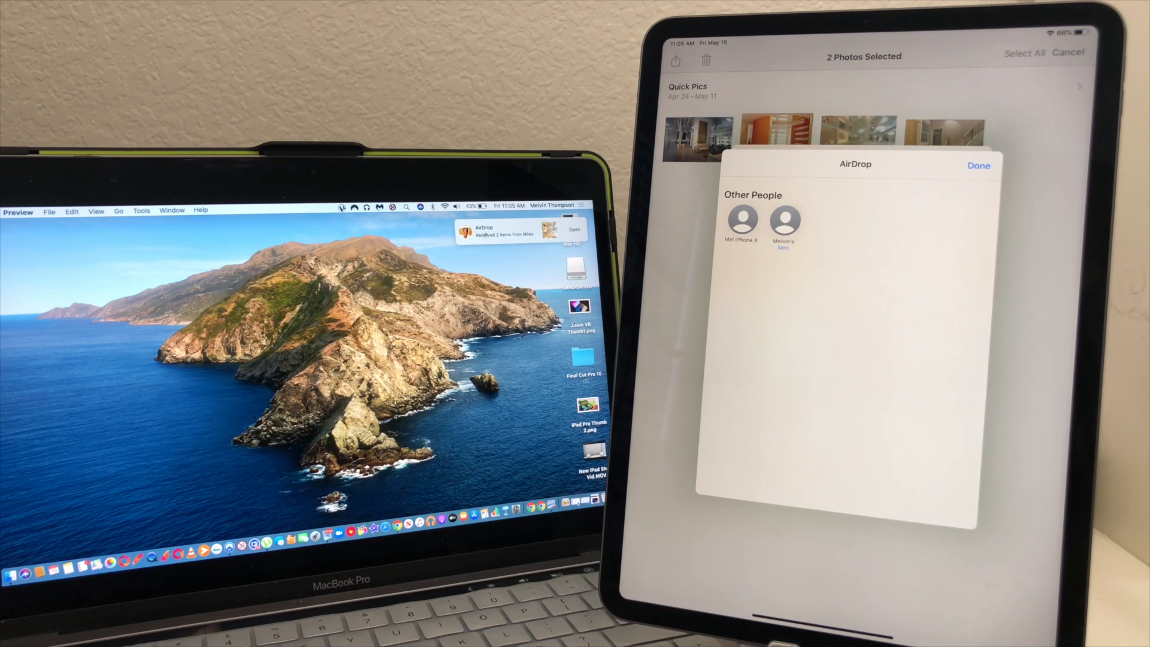
{"action": "left_click", "coordinate": [574, 230]}
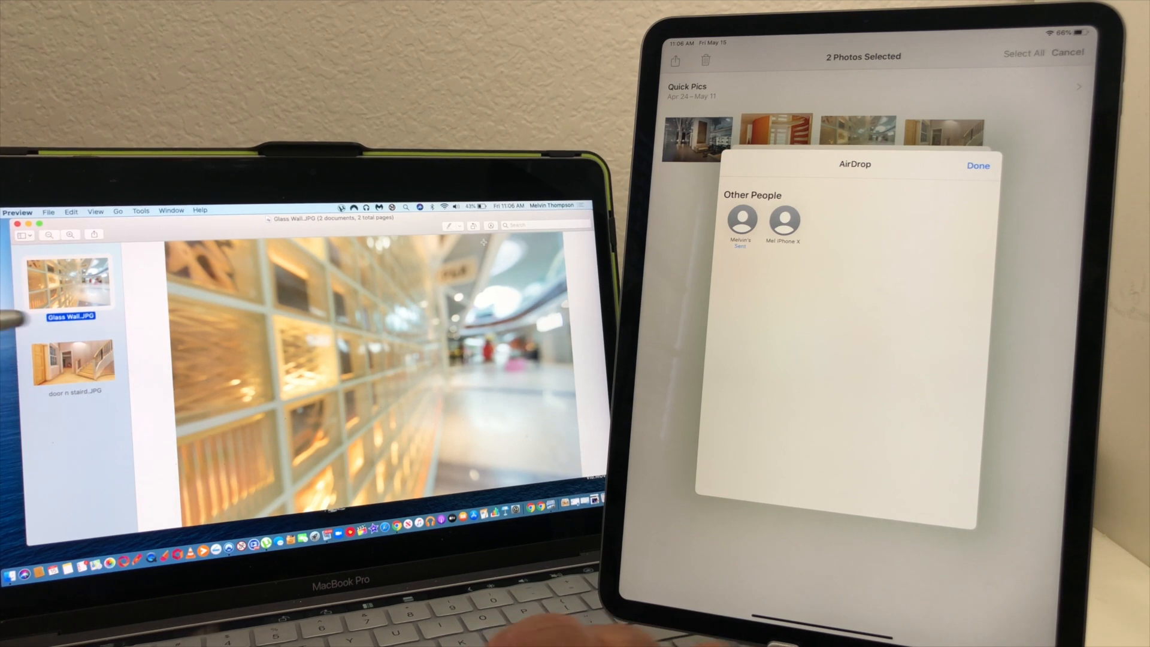
- View door n staird.JPG and Glass Wall.JPG in Preview, then close the iPad's AirDrop sheet
{"action": "left_click", "coordinate": [72, 361]}
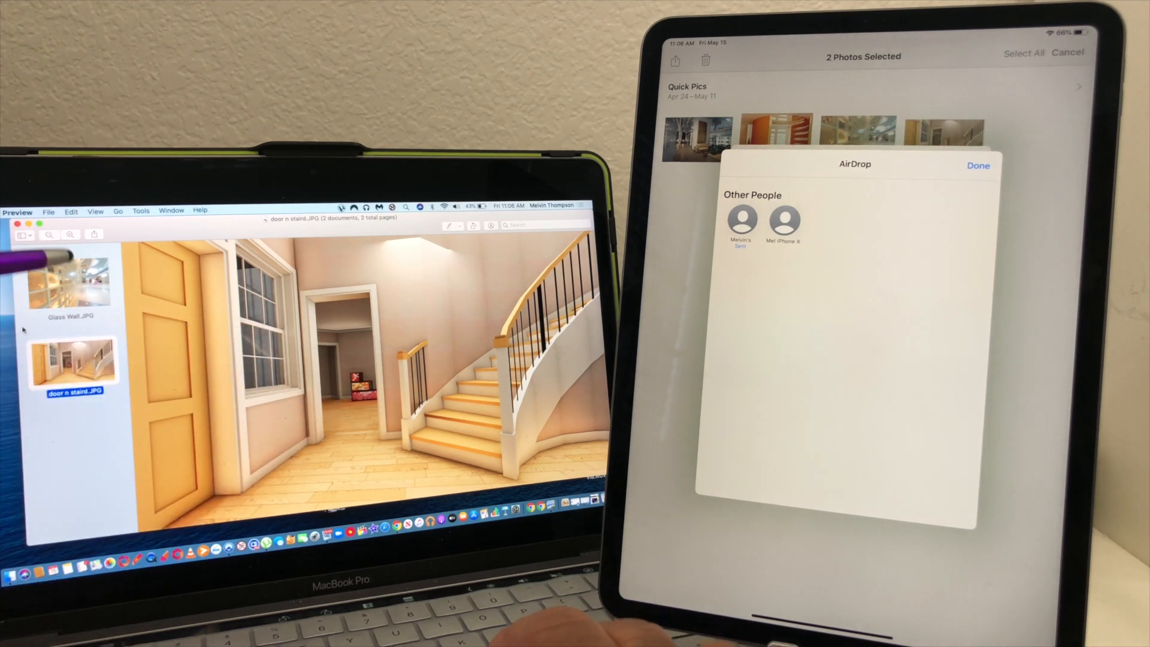
{"action": "left_click", "coordinate": [71, 282]}
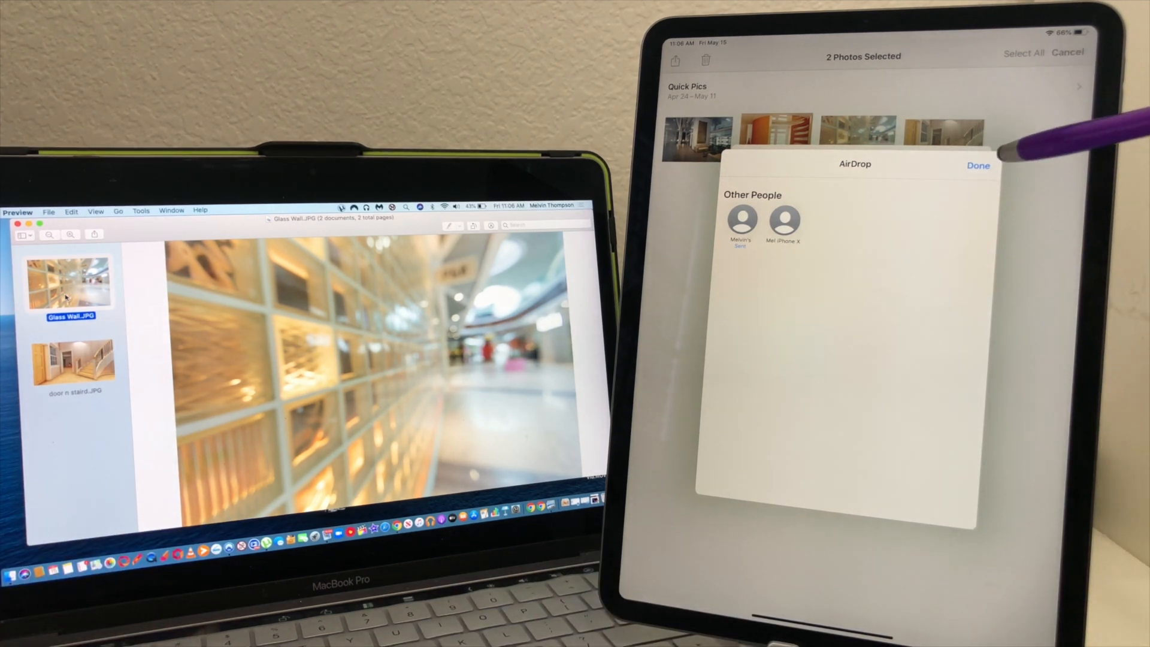
{"action": "left_click", "coordinate": [977, 165]}
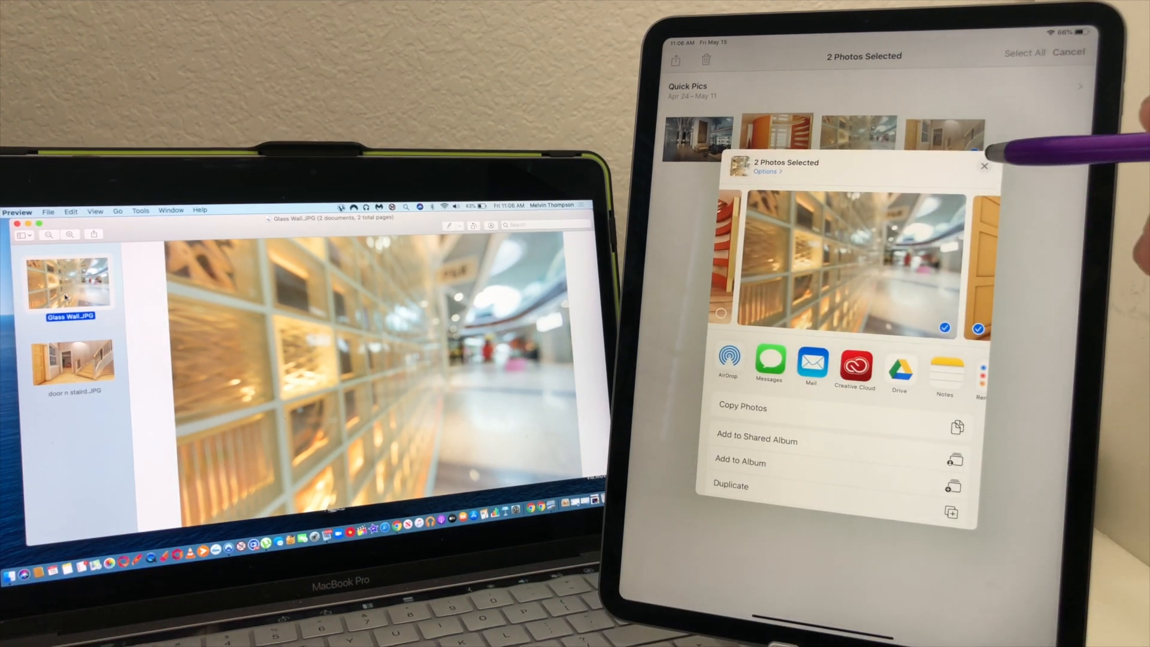
{"action": "left_click", "coordinate": [984, 166]}
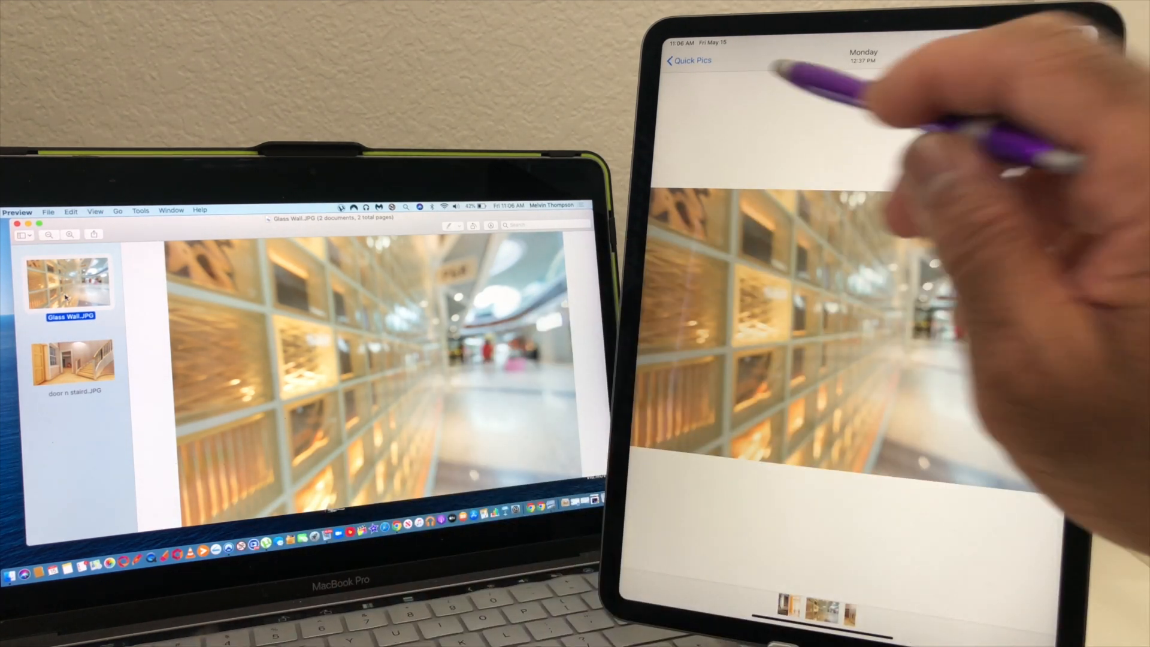
- Show the staircase photo on iPad and in Preview, then go back through Quick Pics to Albums
{"action": "left_click", "coordinate": [688, 61]}
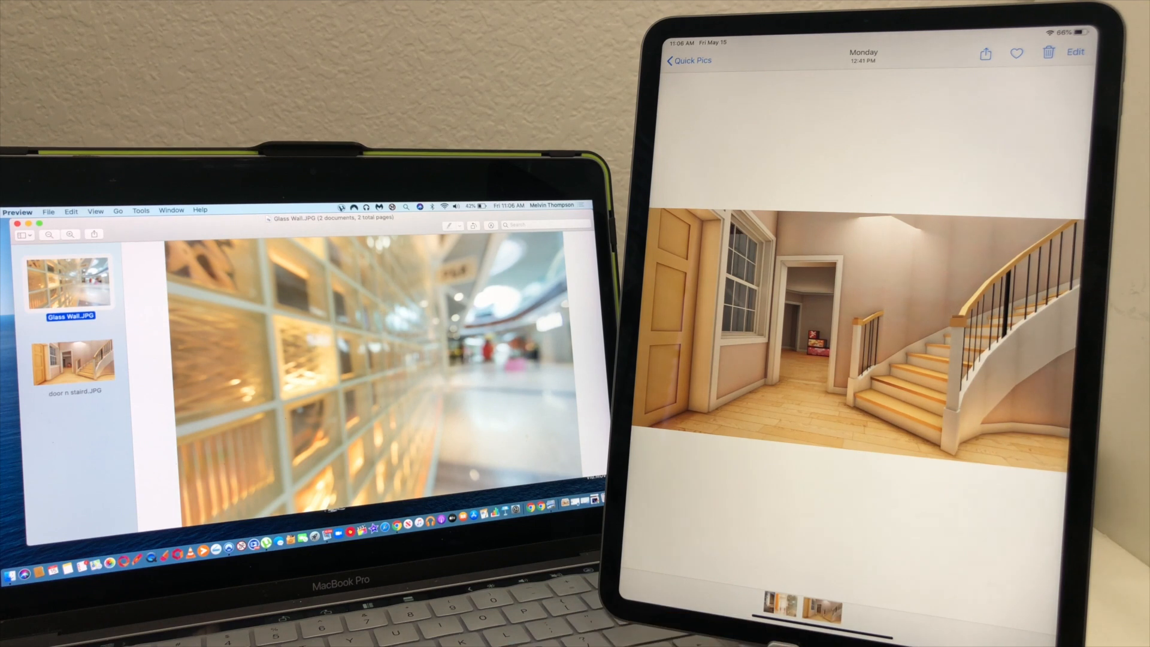
{"action": "left_click", "coordinate": [69, 365]}
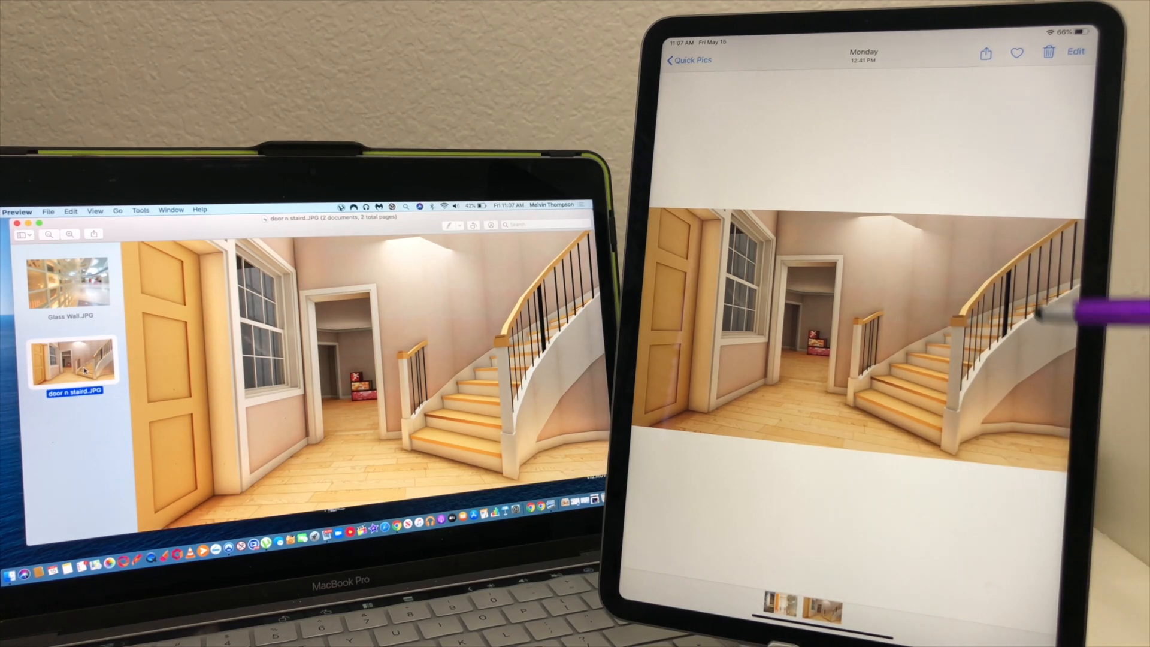
{"action": "left_click", "coordinate": [687, 59]}
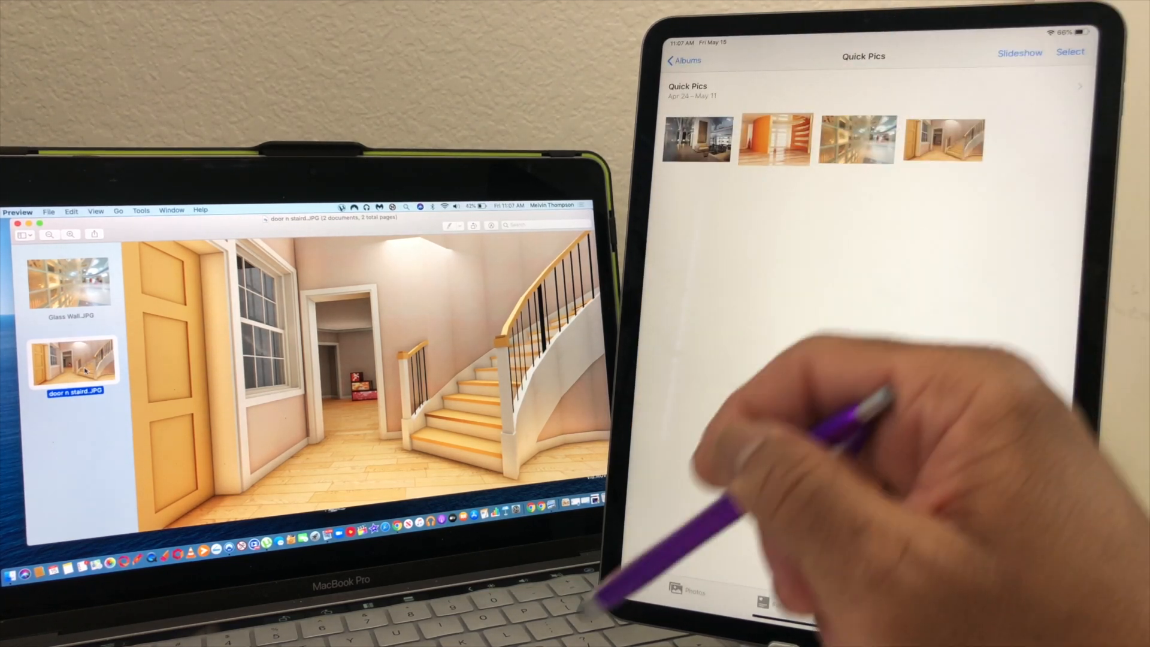
{"action": "left_click", "coordinate": [682, 60]}
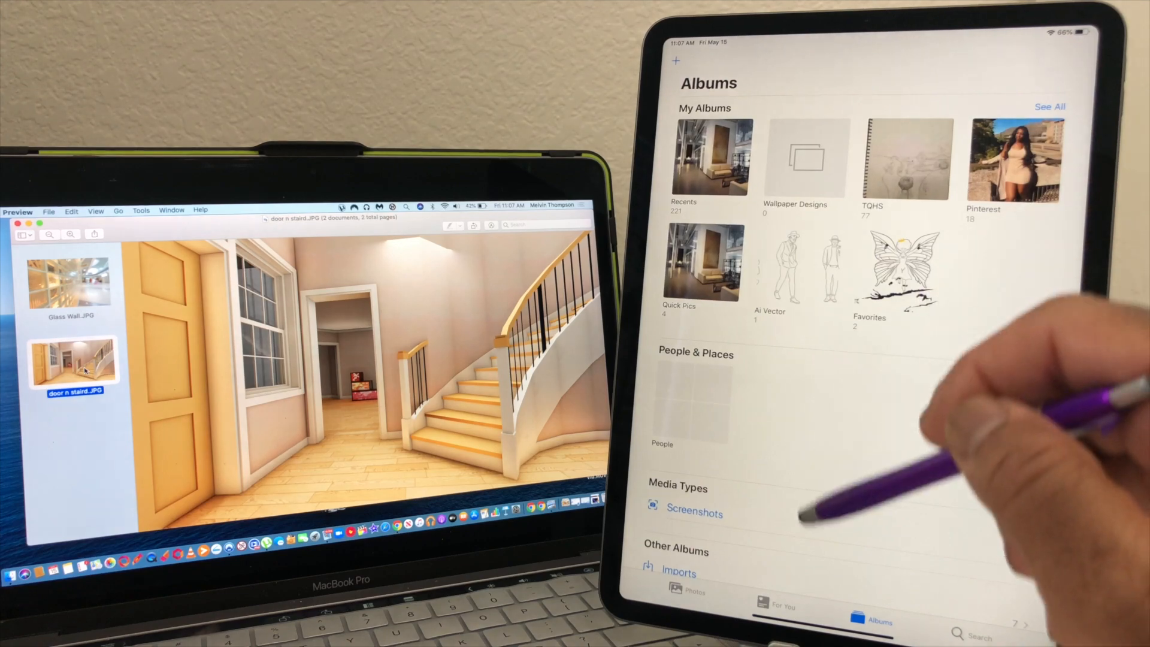